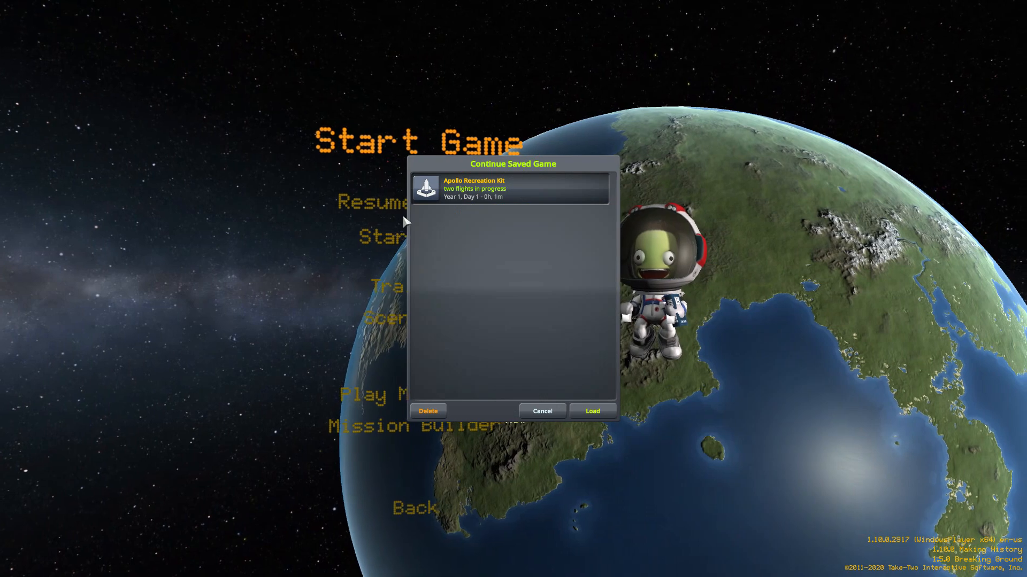
Load the Apollo Recreation Kit save from the Continue Saved Game dialog
click(511, 188)
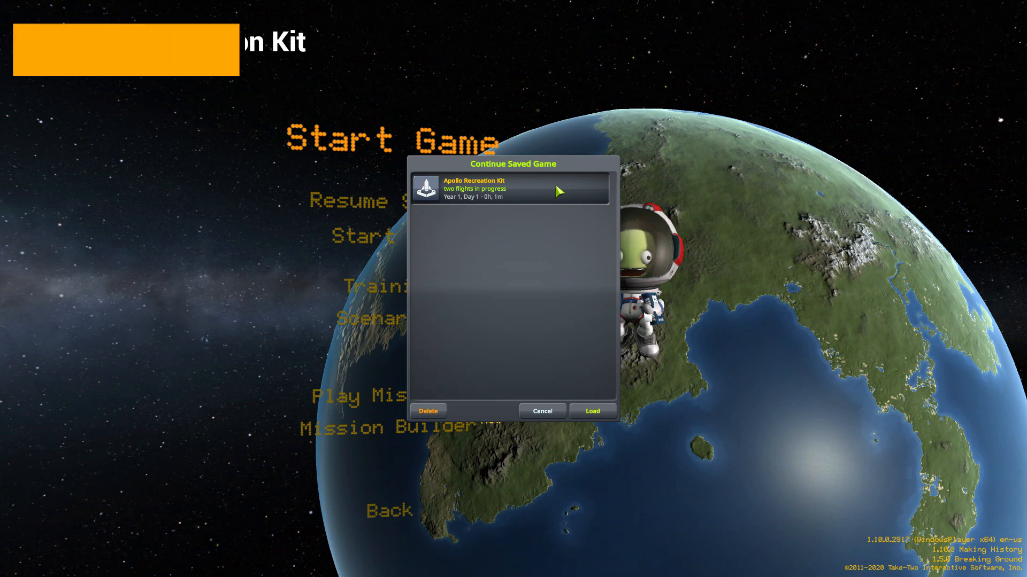
click(592, 410)
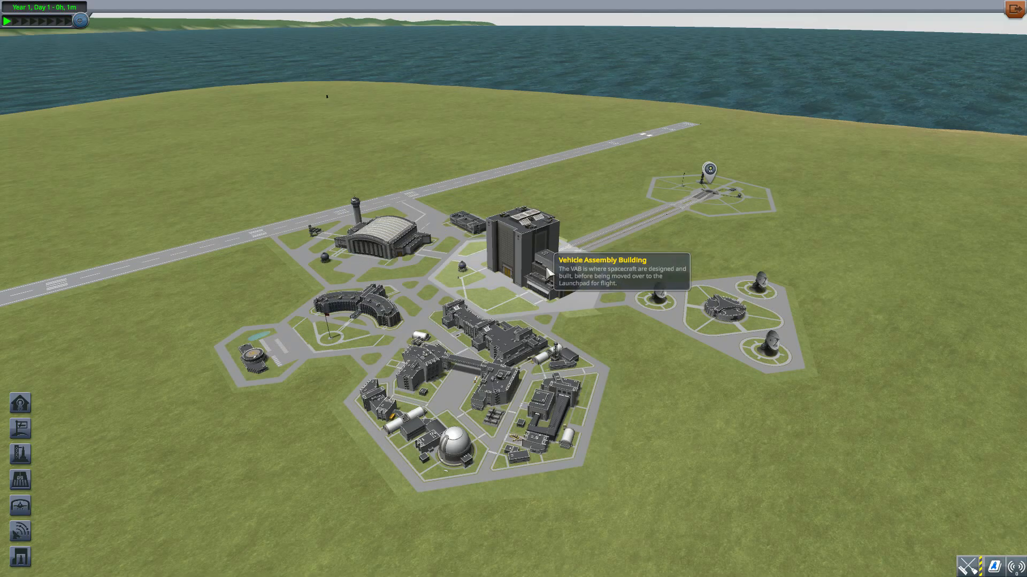
mouse_move(812, 241)
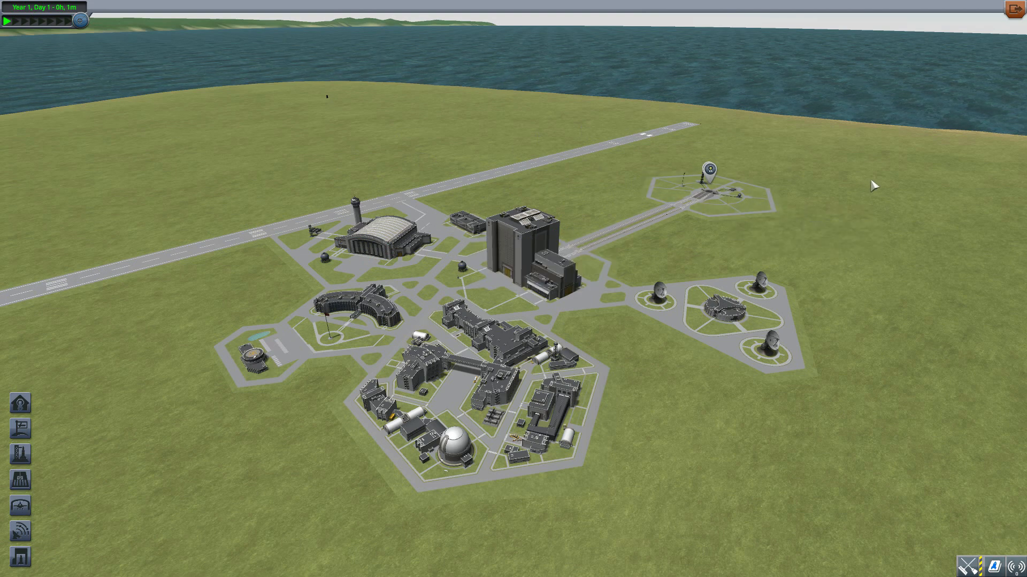
mouse_move(865, 204)
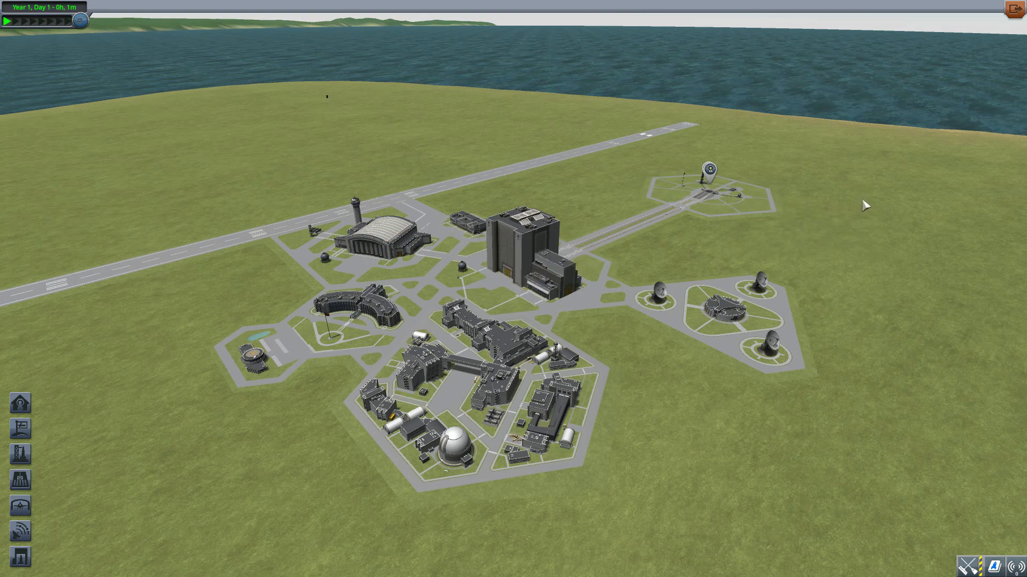
mouse_move(806, 227)
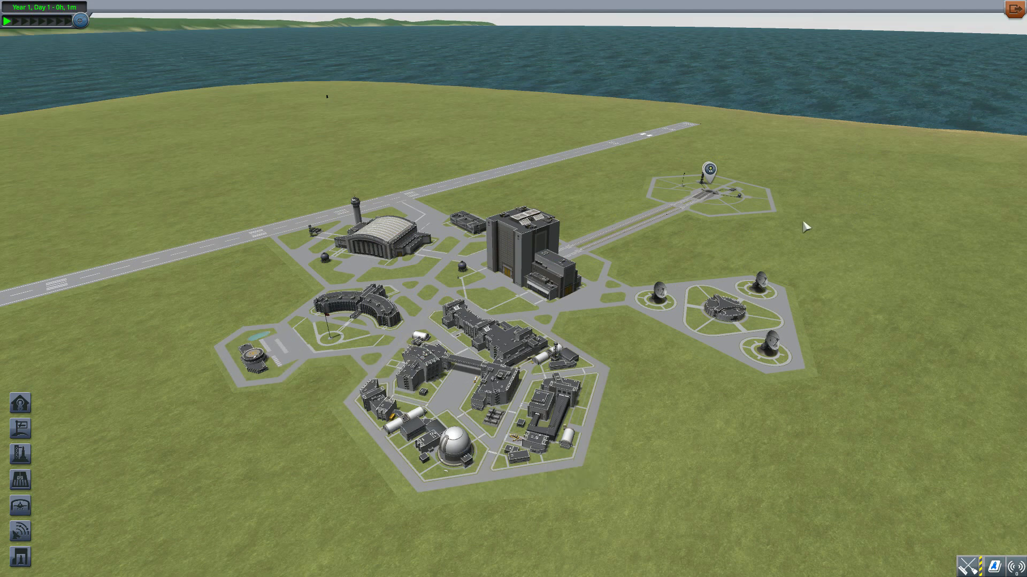
mouse_move(685, 263)
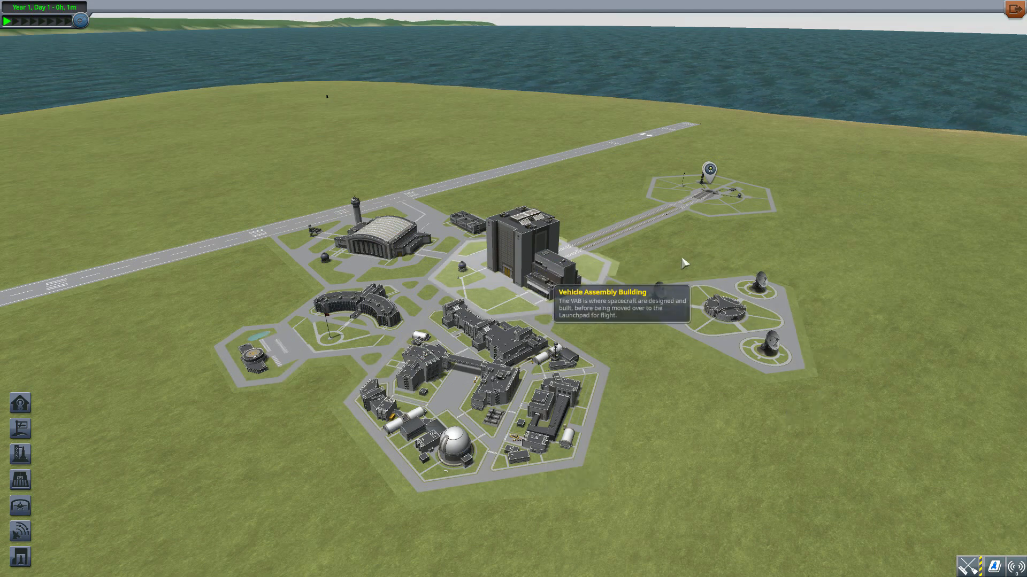
mouse_move(495, 185)
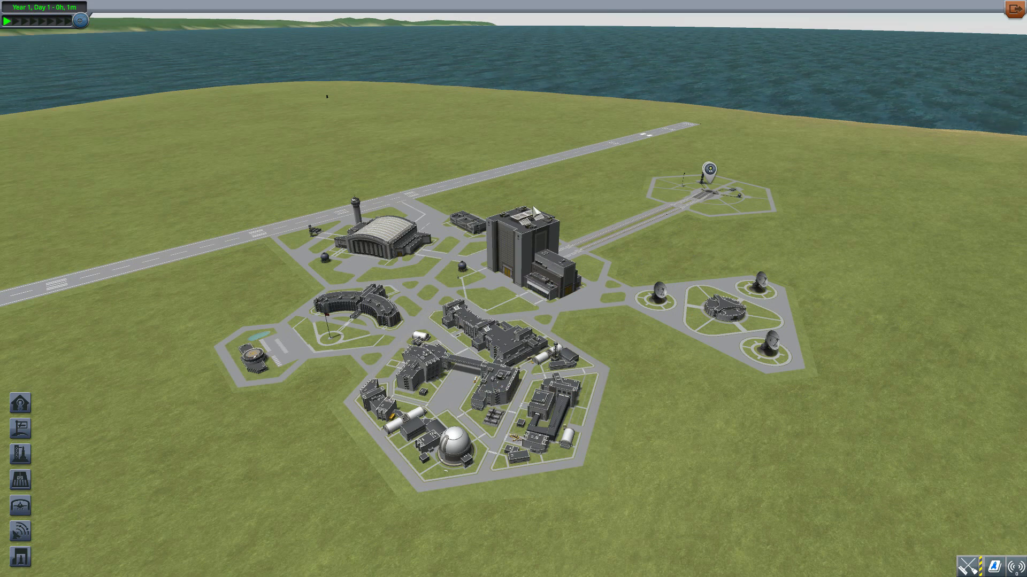
mouse_move(555, 194)
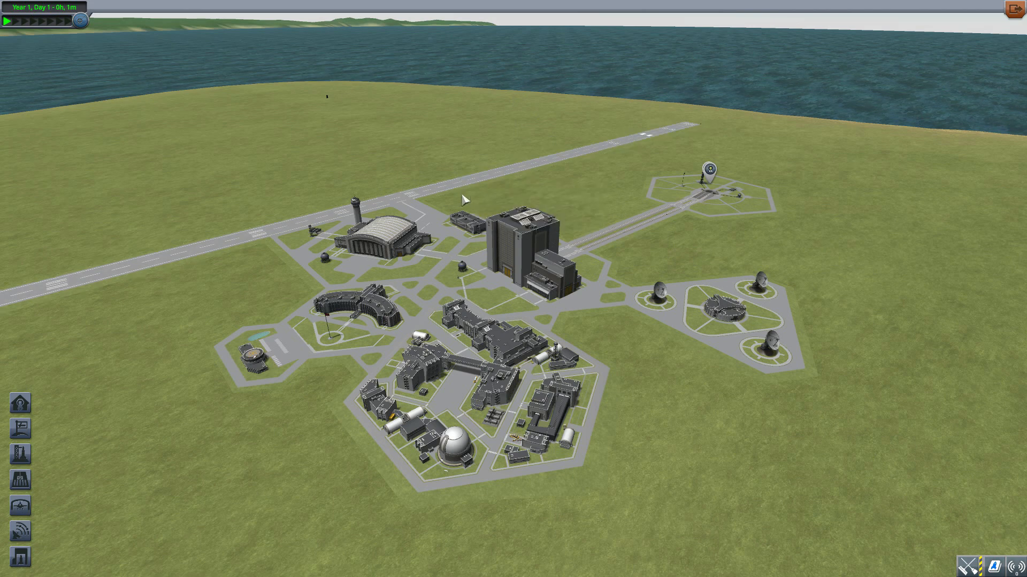
mouse_move(826, 193)
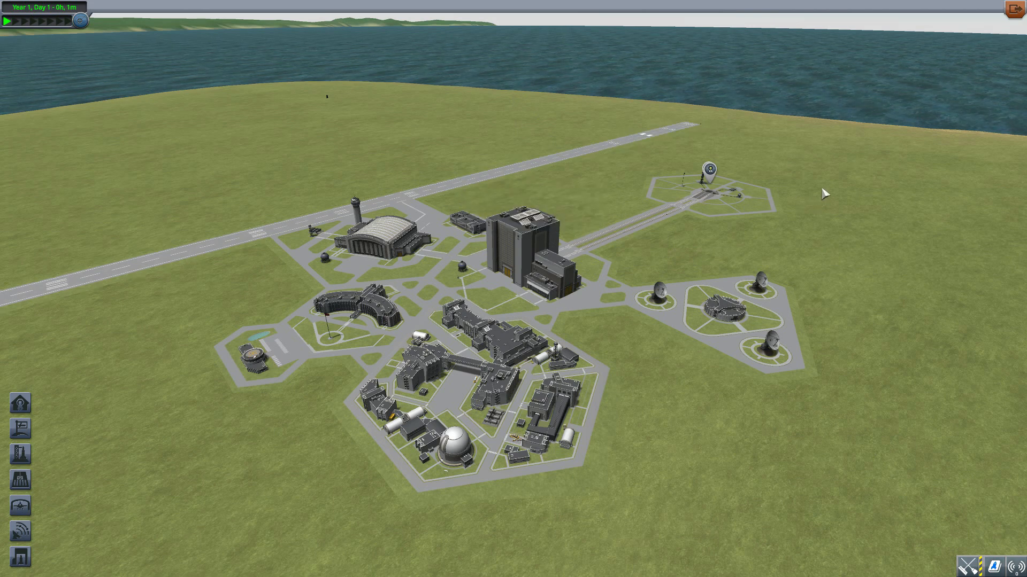
mouse_move(855, 182)
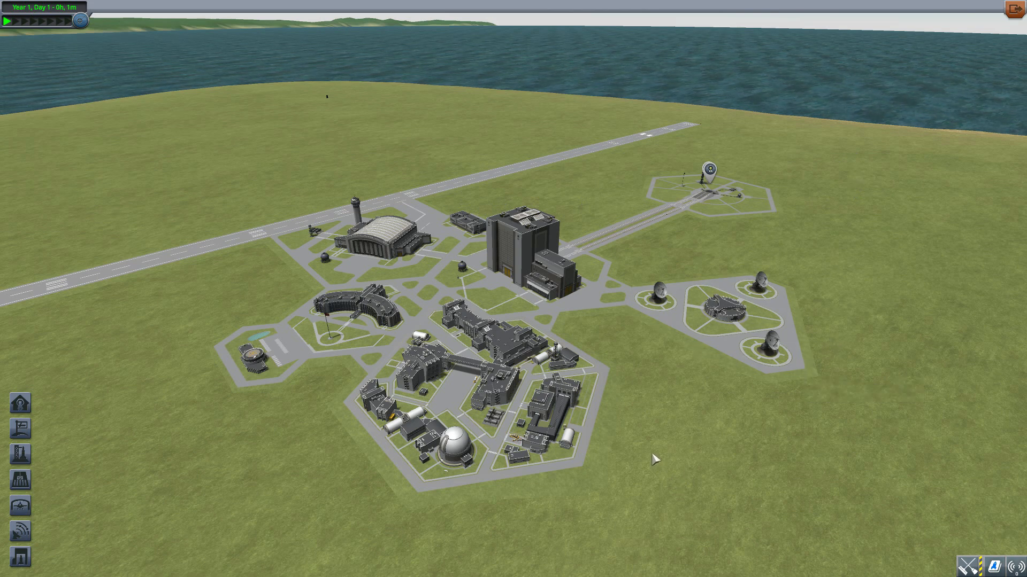
mouse_move(575, 254)
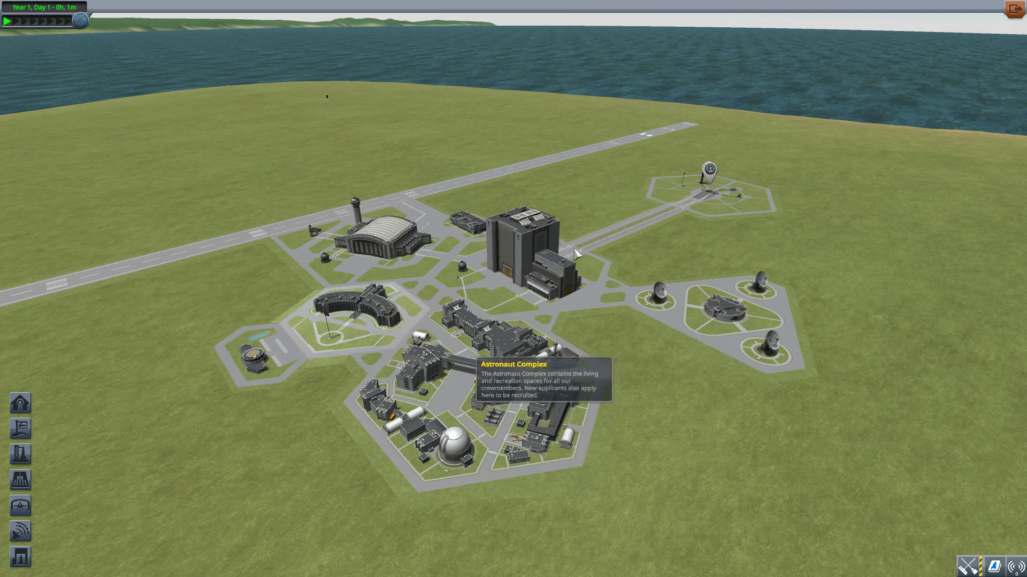
mouse_move(578, 156)
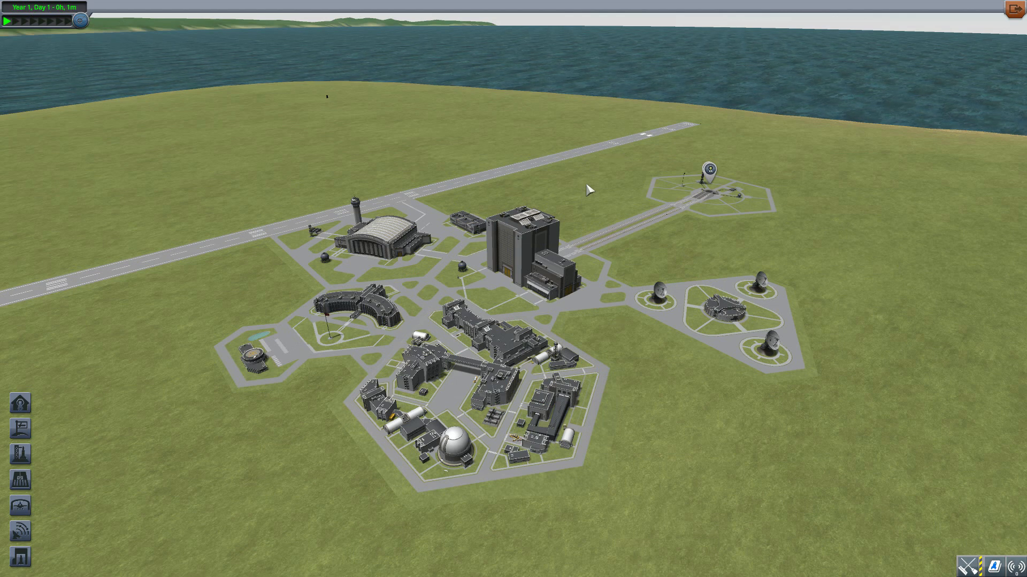
mouse_move(534, 278)
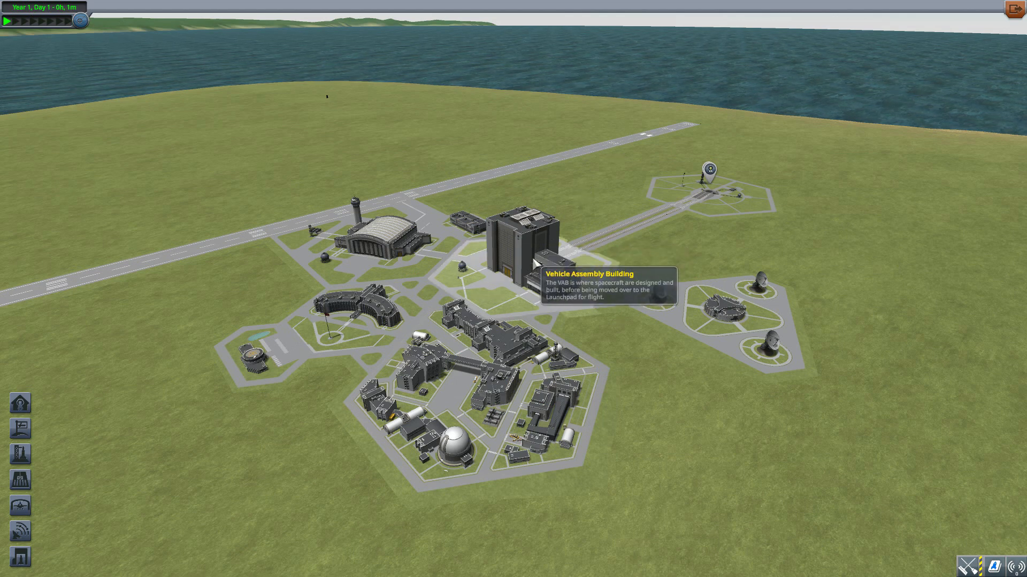
Enter the VAB and filter the parts catalogue by mod, excluding stock Squad parts
click(517, 246)
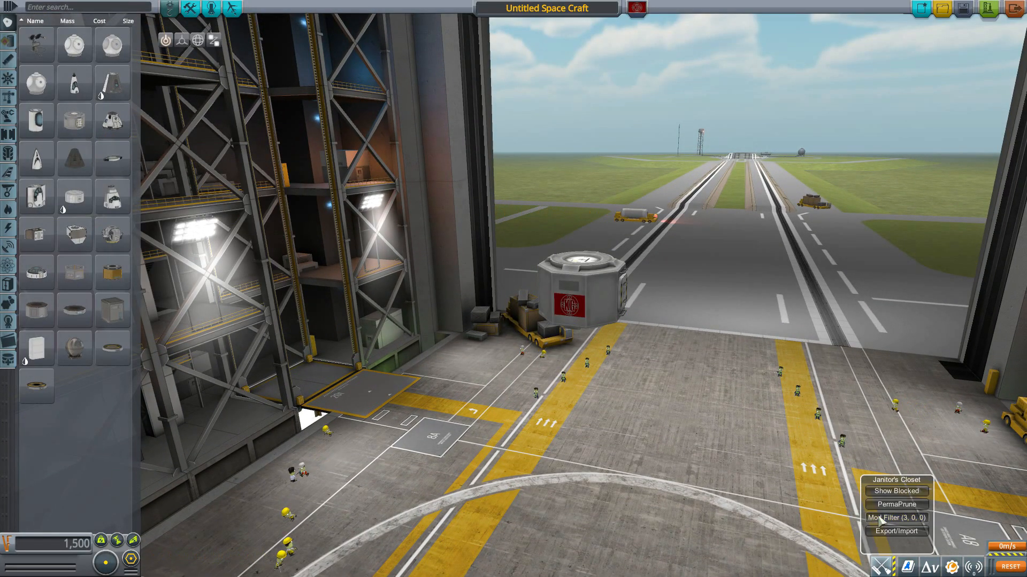
click(896, 518)
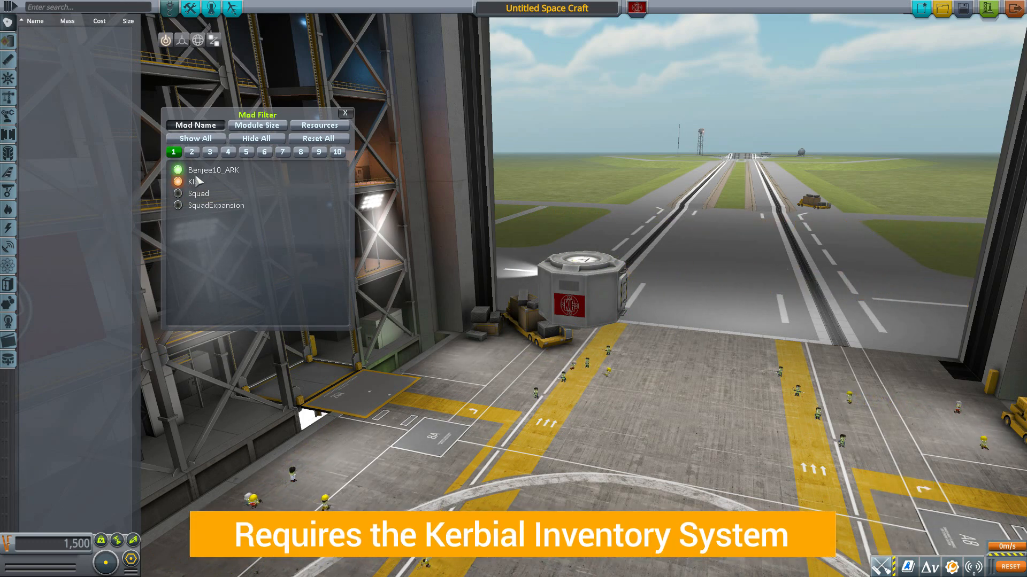
click(346, 113)
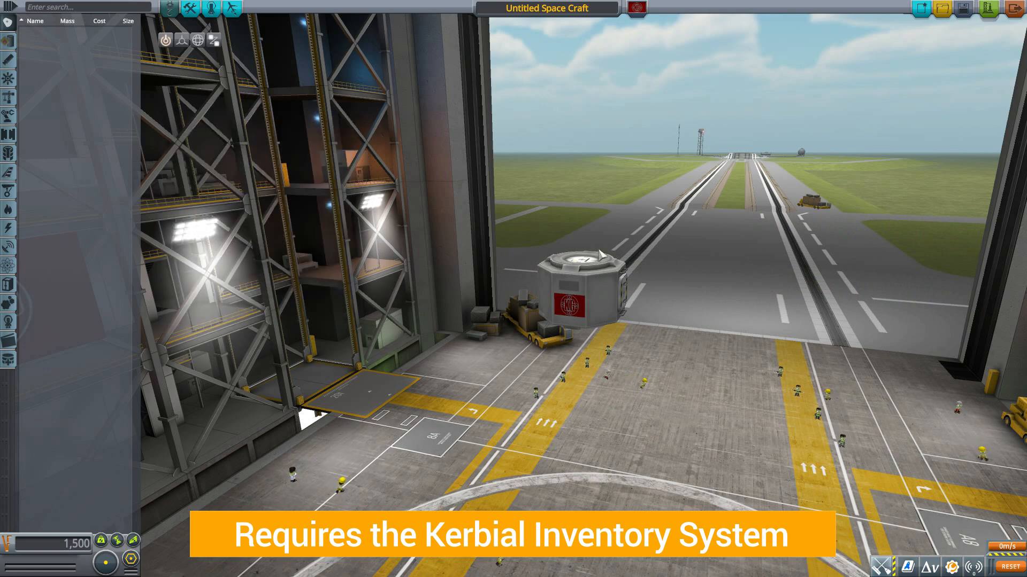
mouse_move(602, 162)
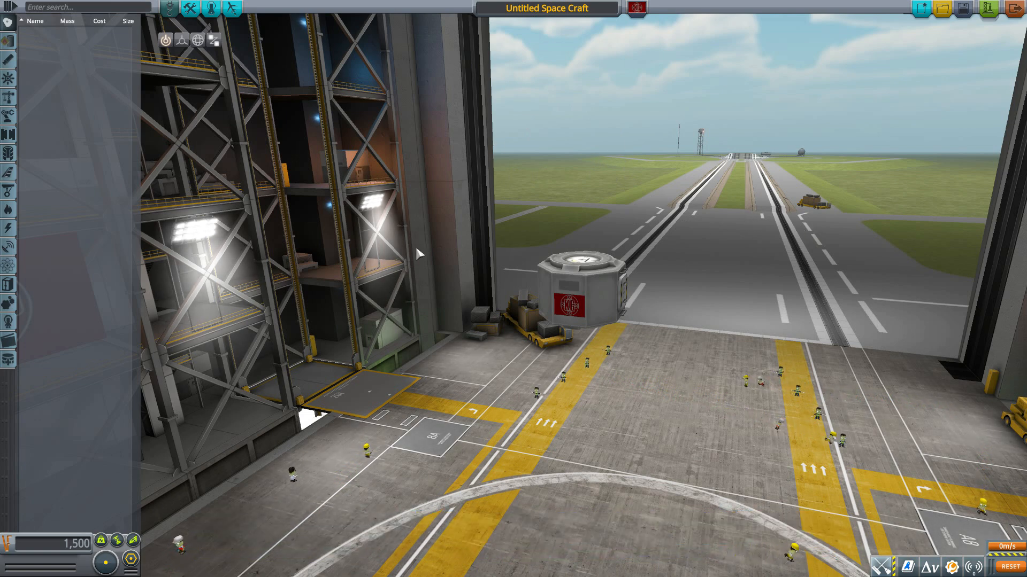
mouse_move(735, 231)
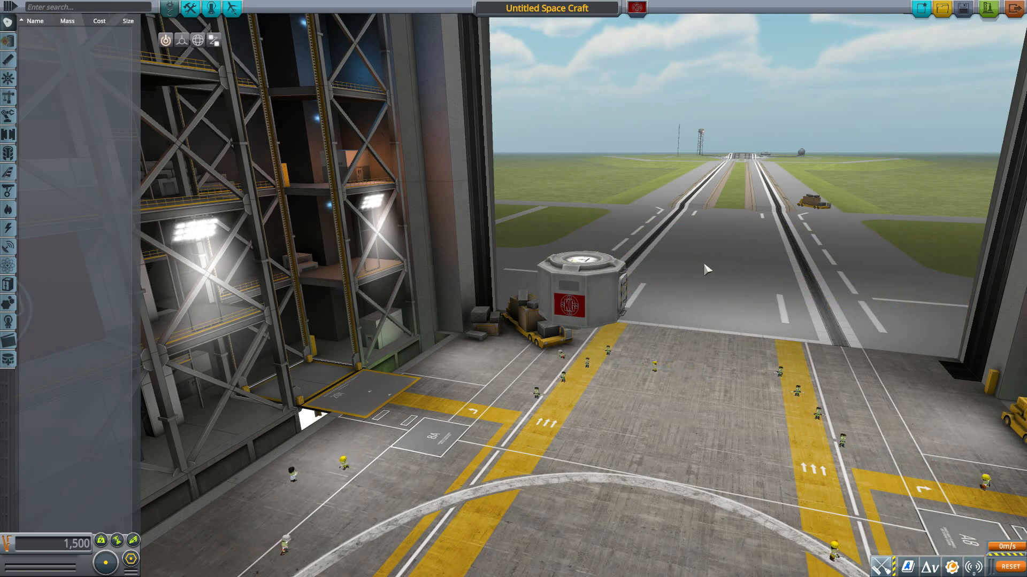
mouse_move(655, 190)
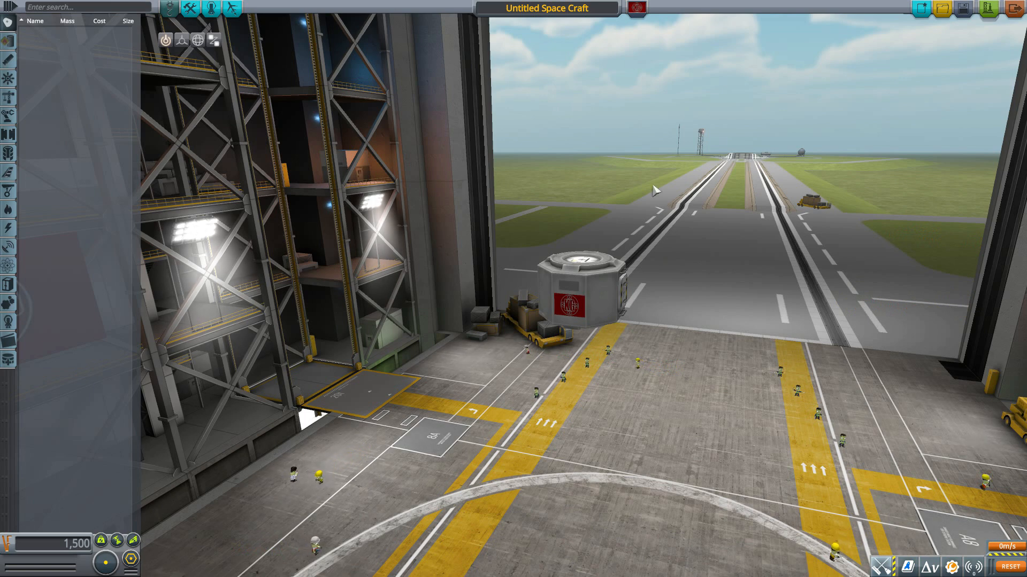
mouse_move(50, 339)
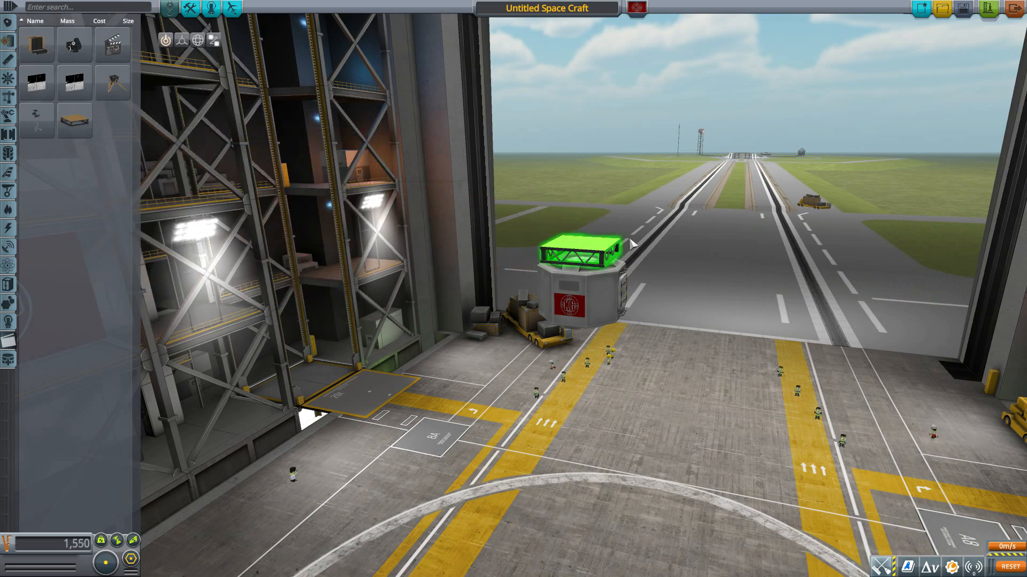
Attach the Kerbovision Expandable Backdrop to the rear edge of the stage platform
scroll(down, 3)
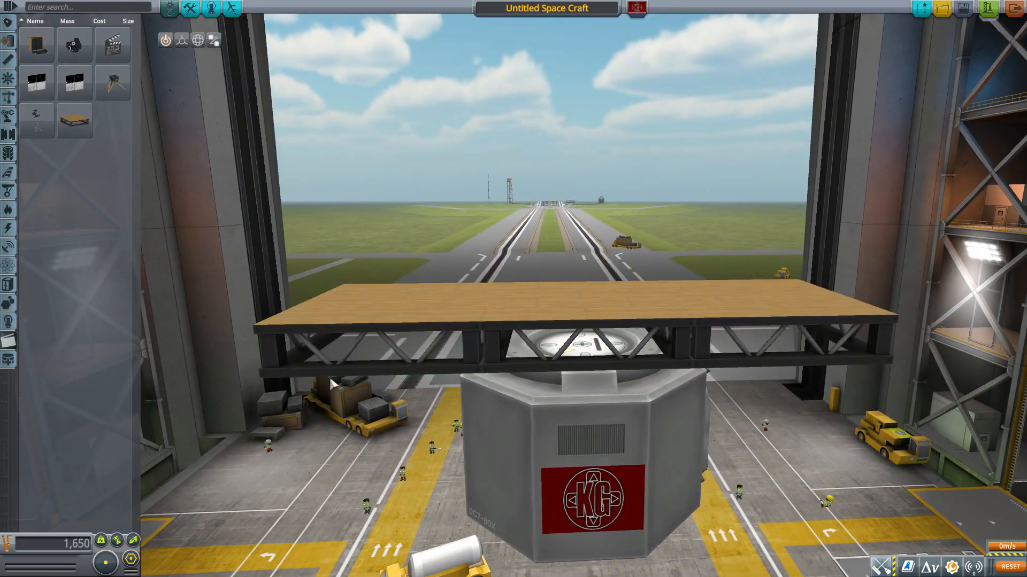
mouse_move(375, 256)
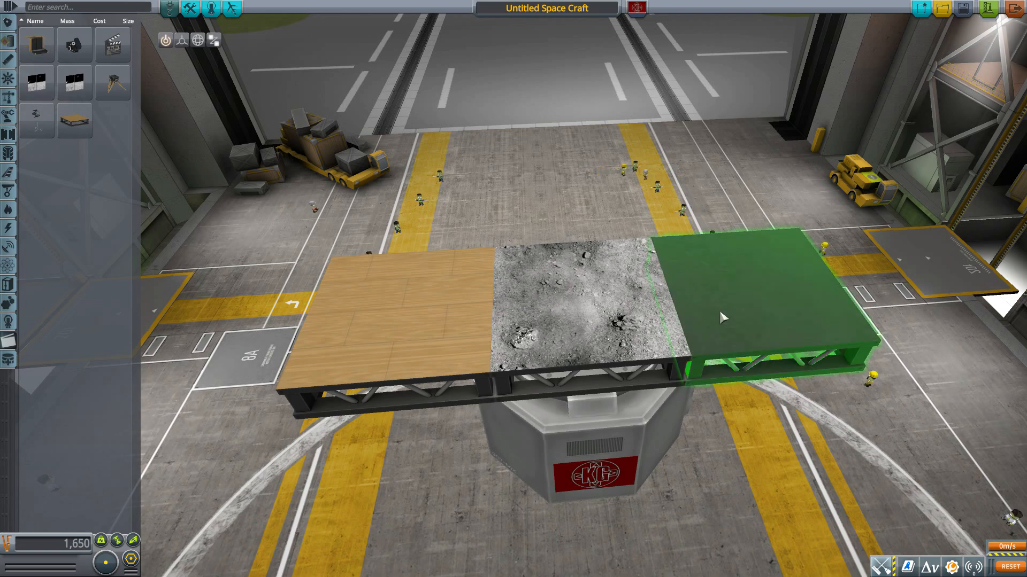
mouse_move(548, 295)
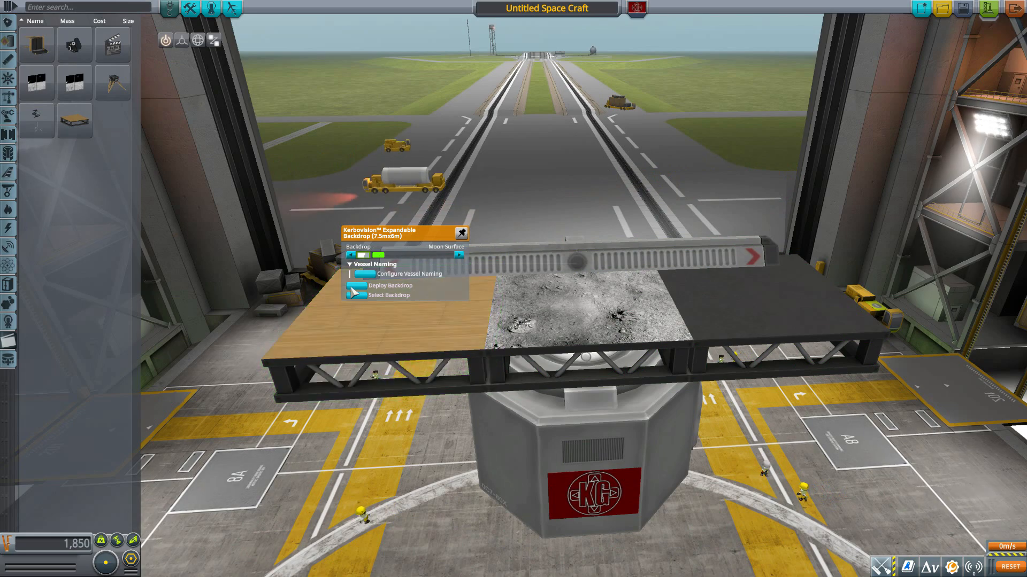
Deploy the backdrop, try the Moon Surface image, then return it to Greenscreen
click(391, 285)
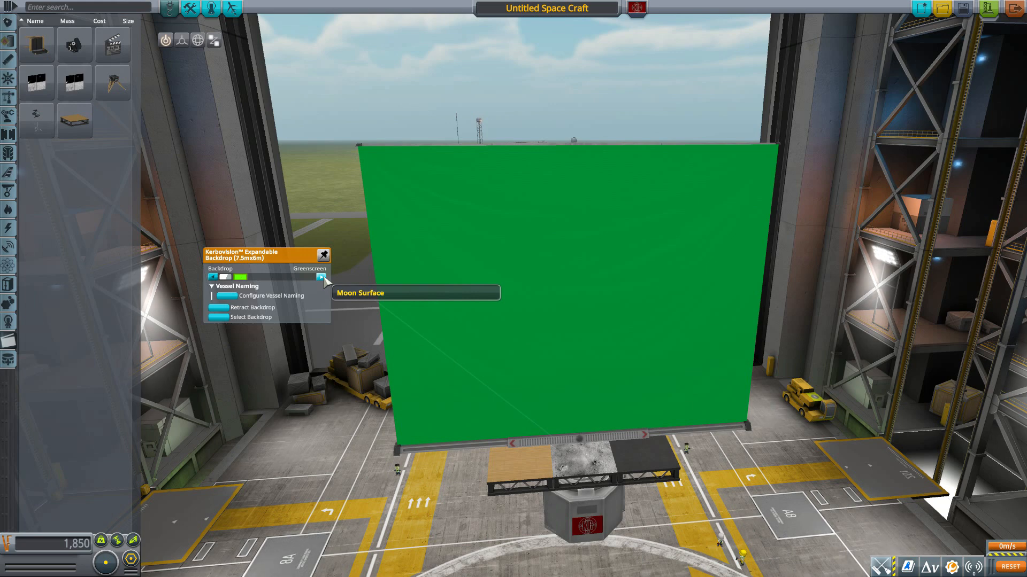
click(414, 293)
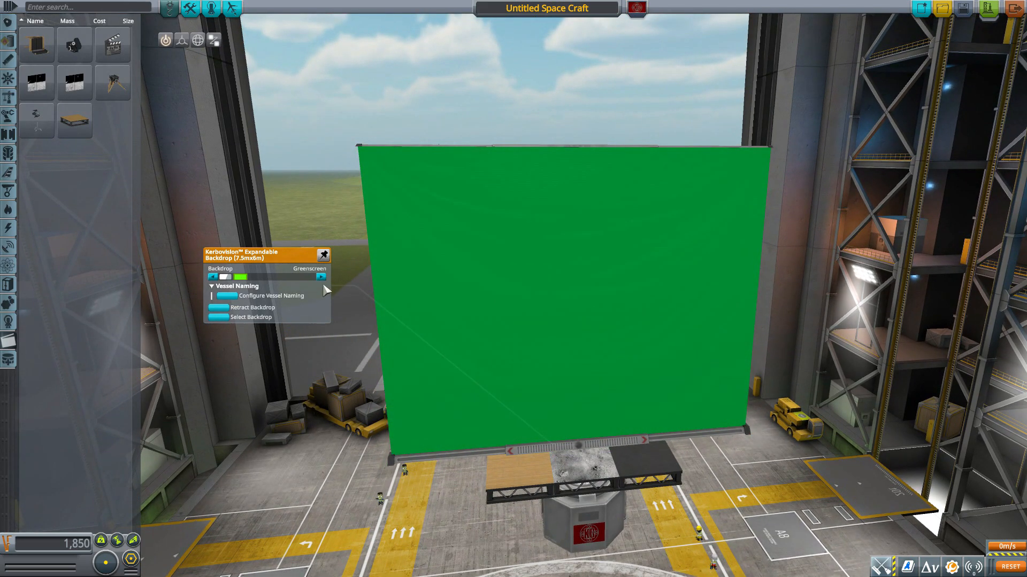
click(321, 276)
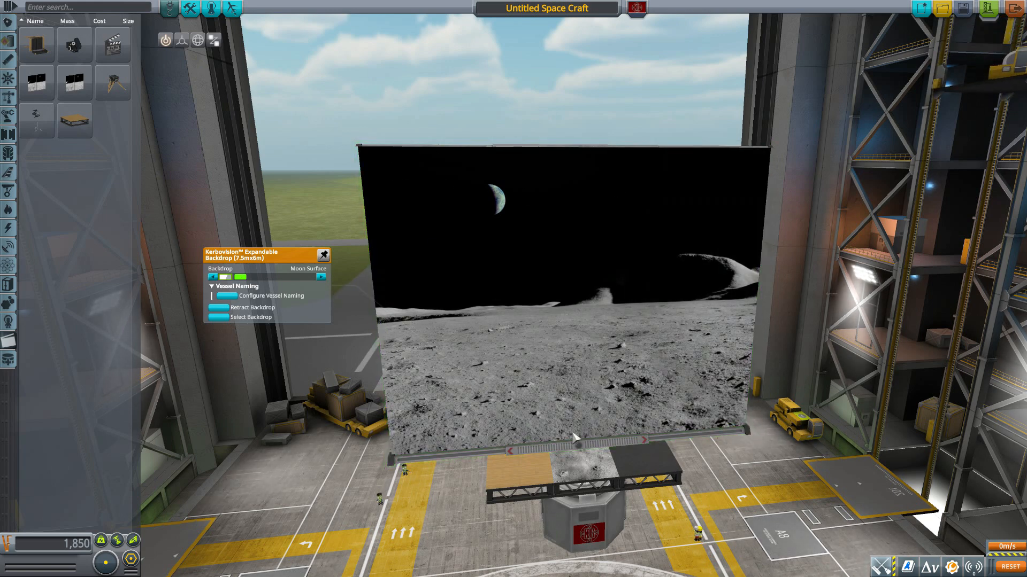
click(321, 275)
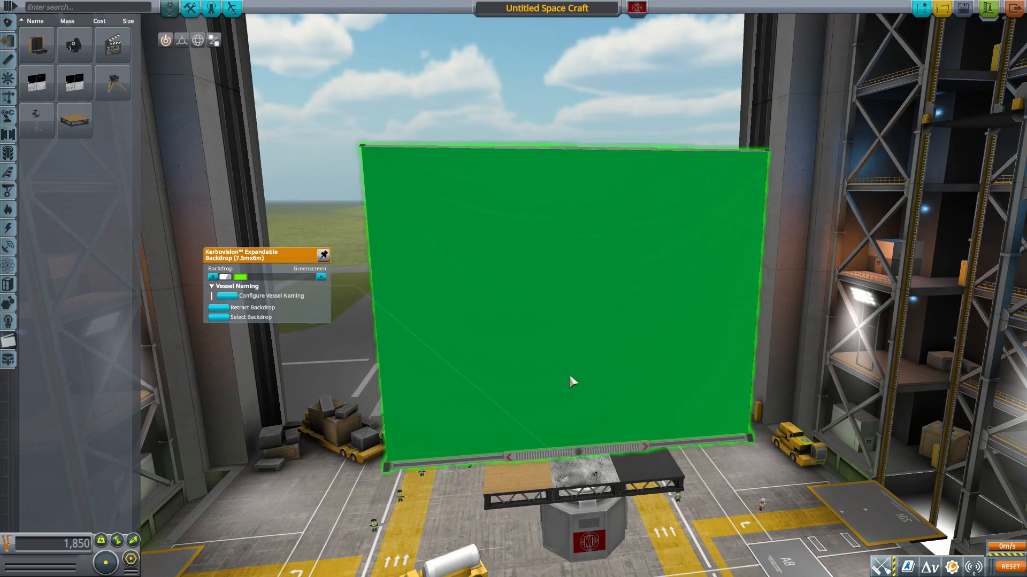
mouse_move(524, 365)
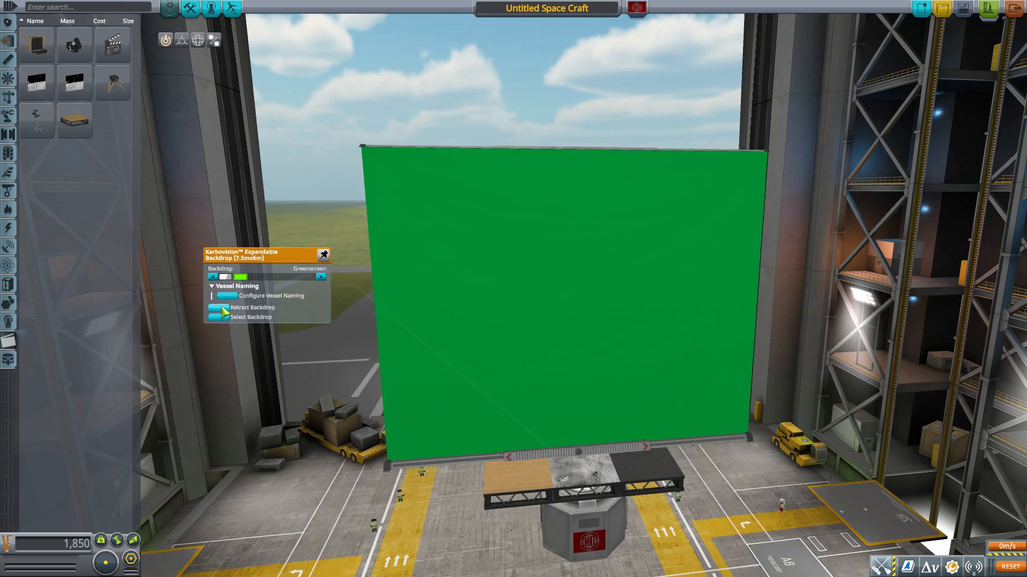
mouse_move(374, 465)
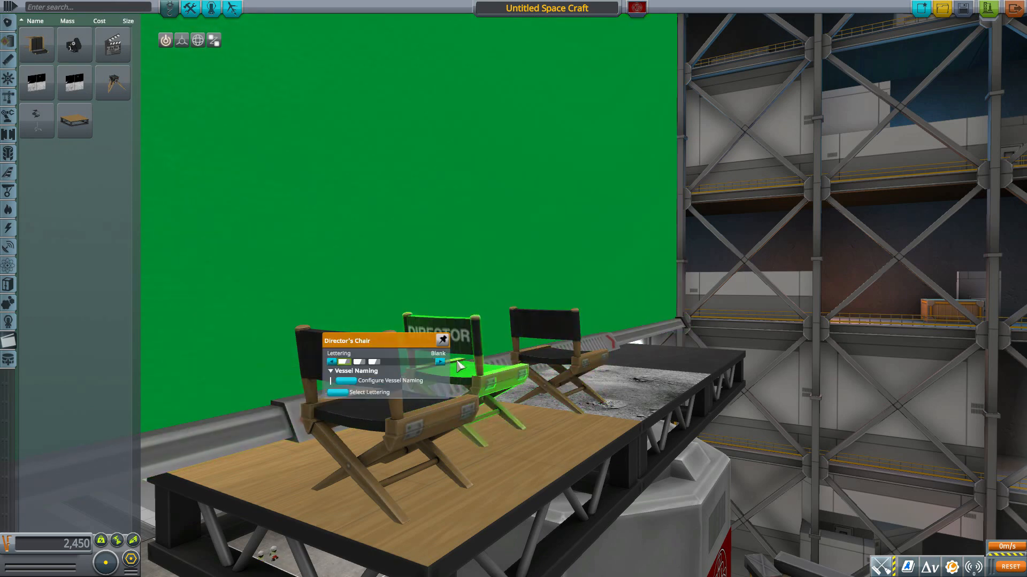
Set the chairs' lettering to DIRECTOR and TALENT
click(442, 362)
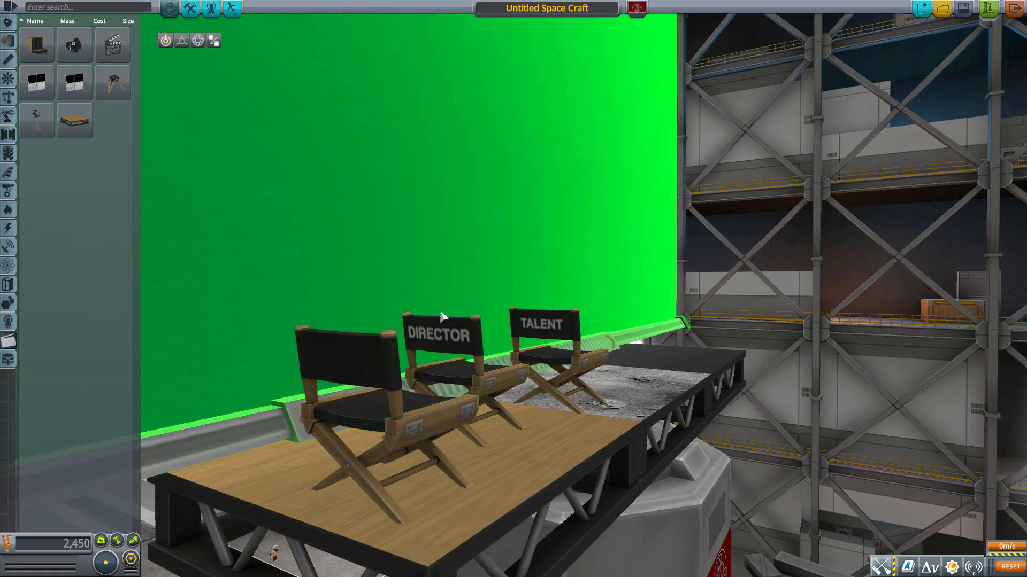
click(354, 393)
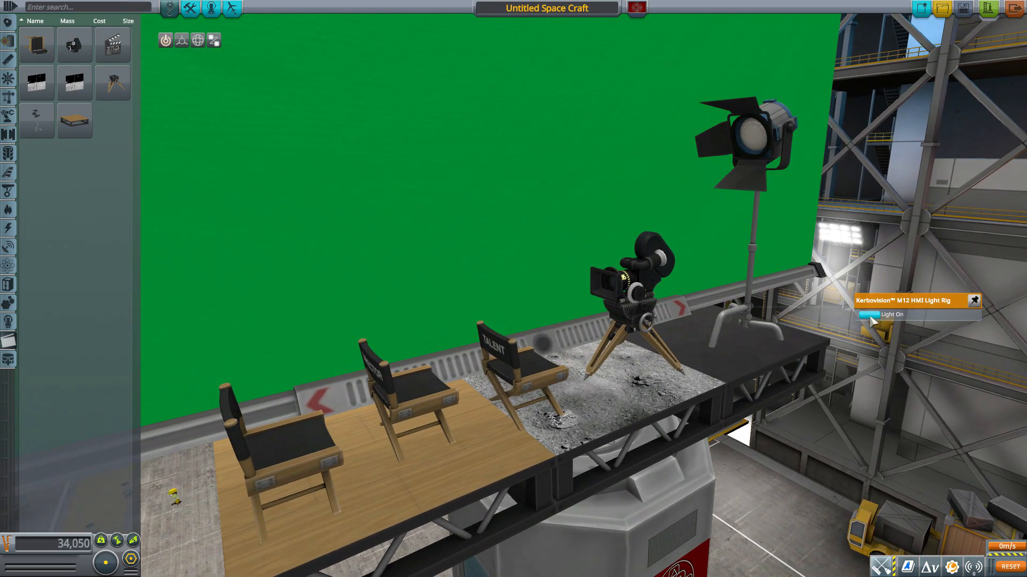
Switch the M12 HMI Light Rig on, lighting the green screen
click(873, 315)
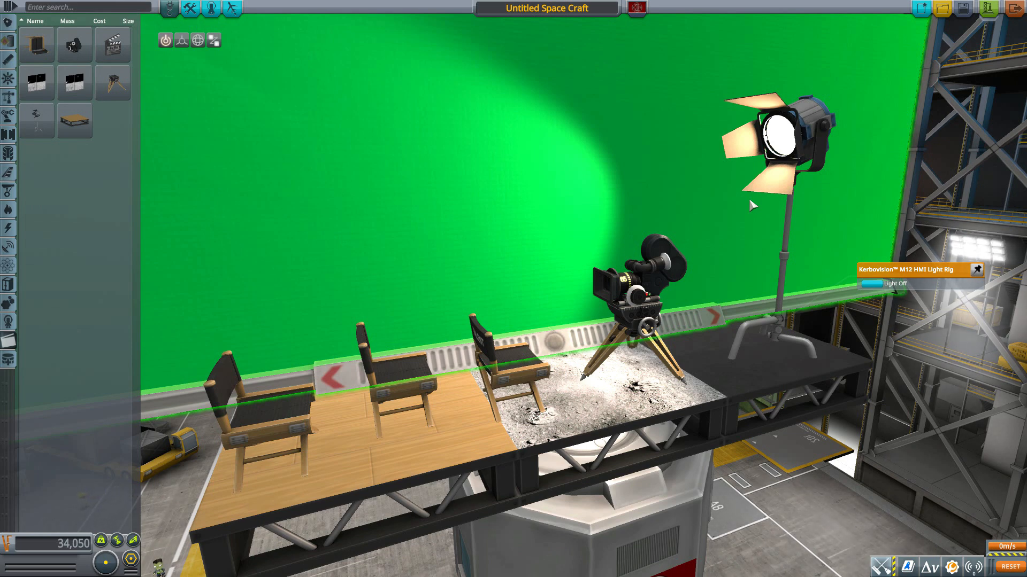
mouse_move(760, 231)
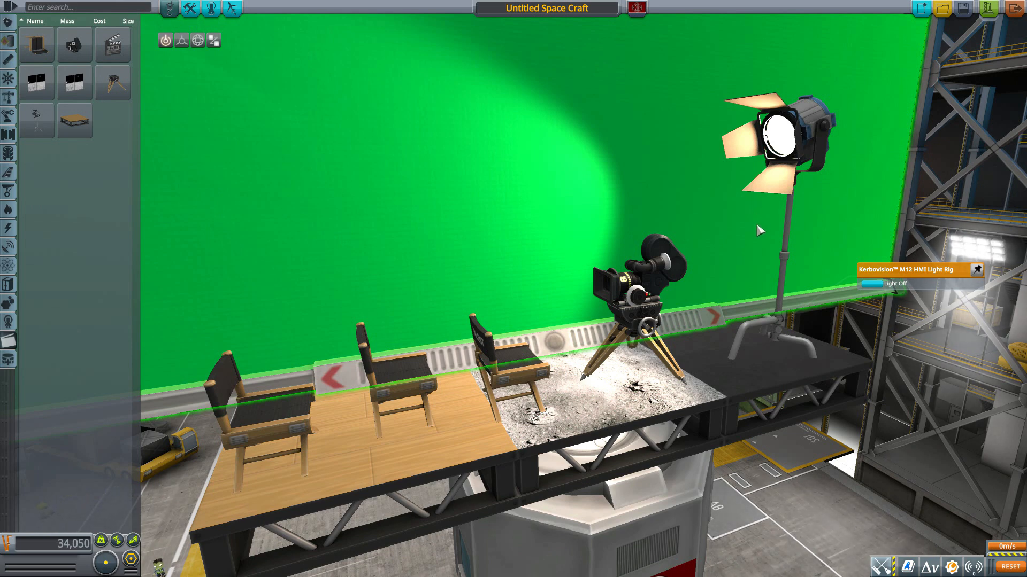
mouse_move(675, 324)
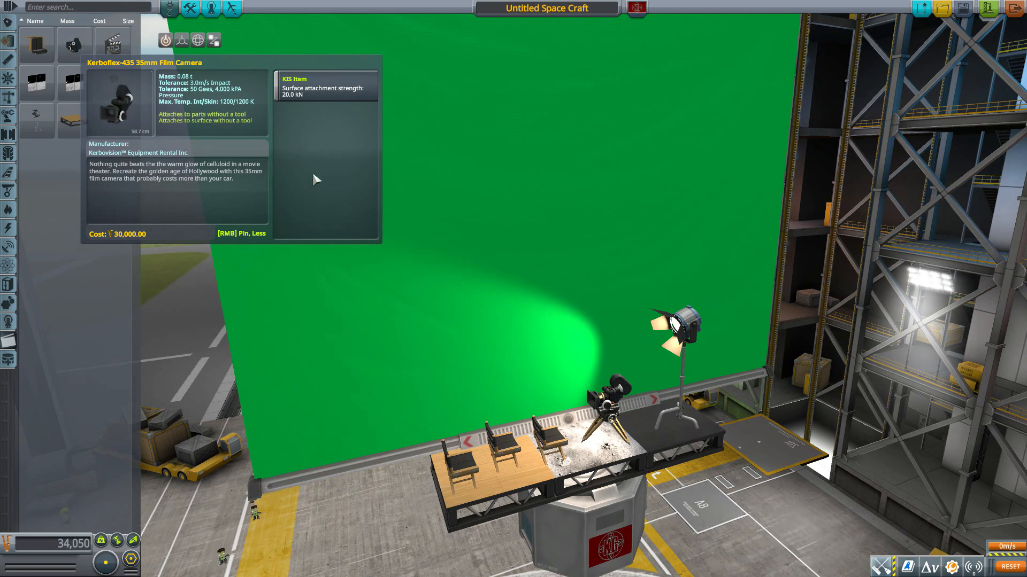
mouse_move(74, 45)
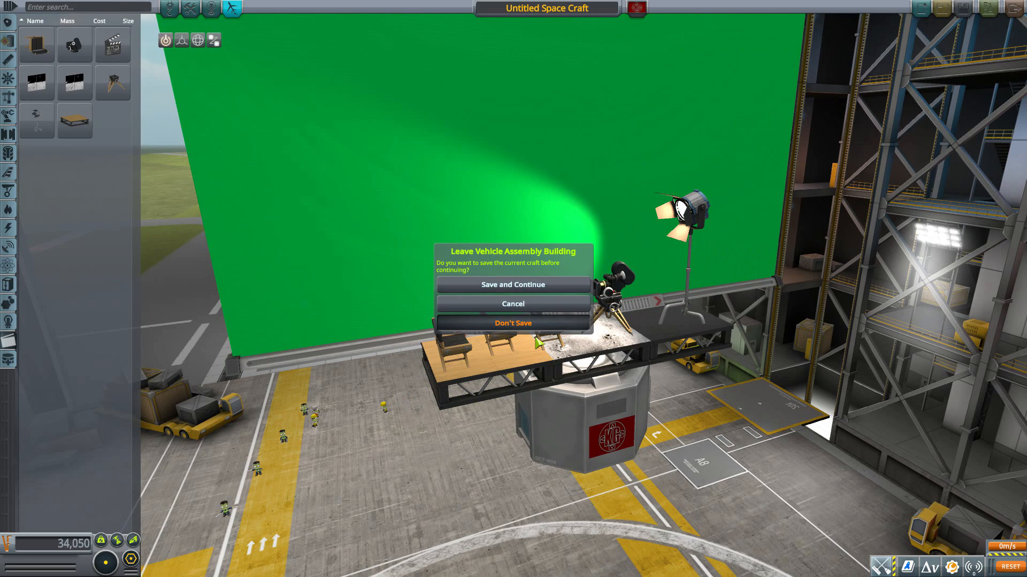
Confirm leaving the VAB and view Jebediah Kerman's craft at the LaunchPad
click(512, 323)
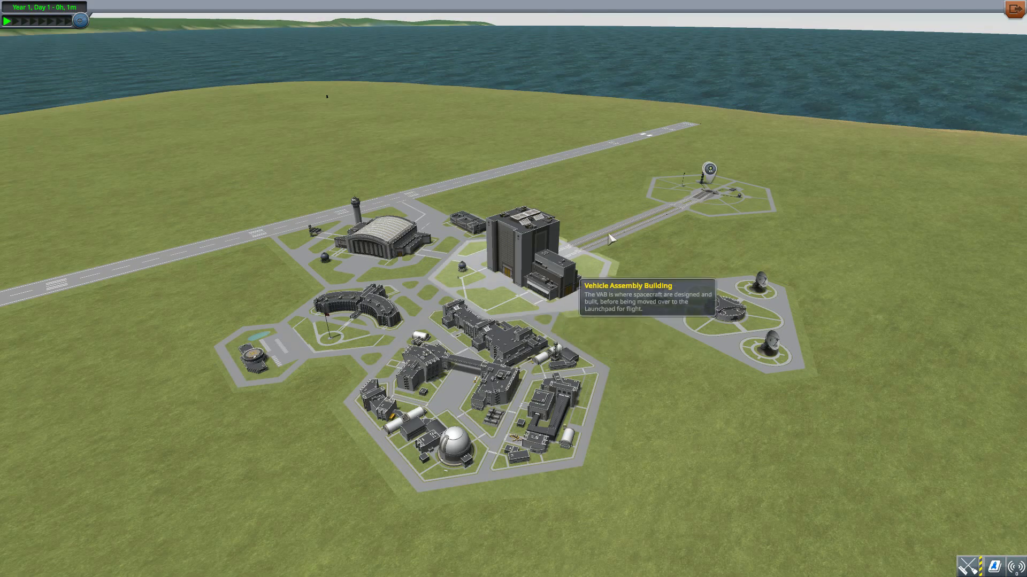
click(707, 172)
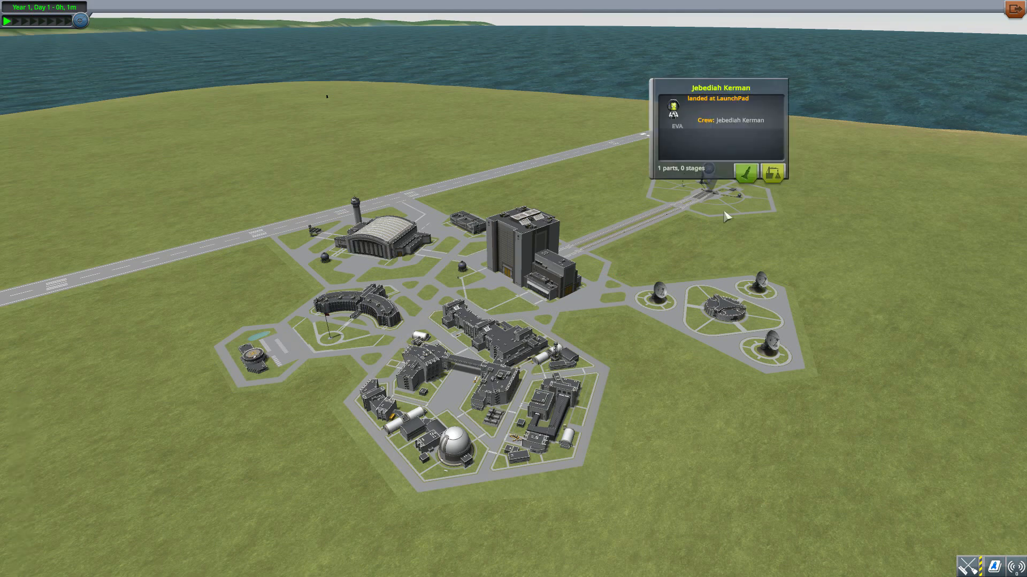
mouse_move(745, 190)
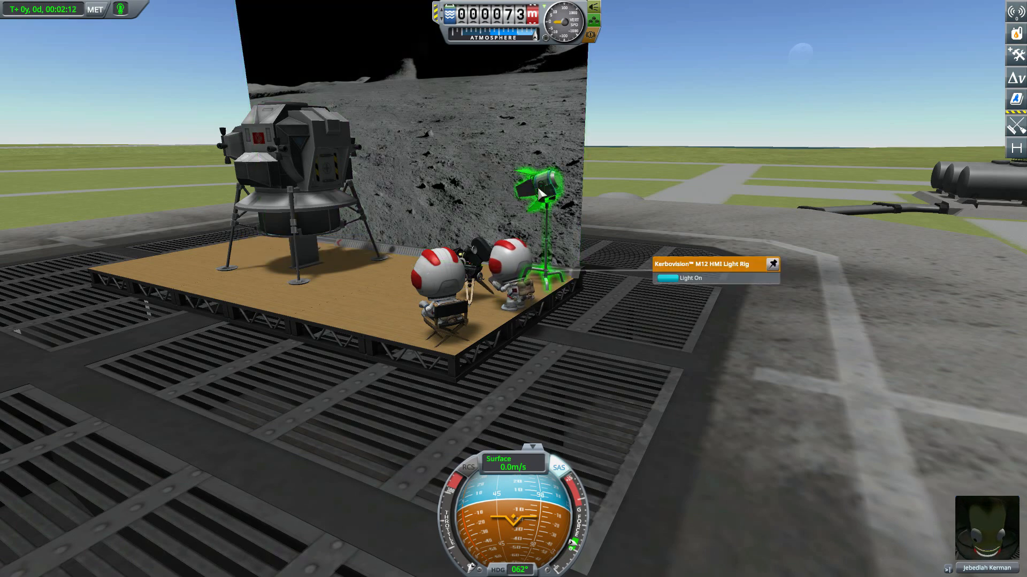
Switch on the light rig on the launch-pad stage beside the seated kerbals
click(771, 264)
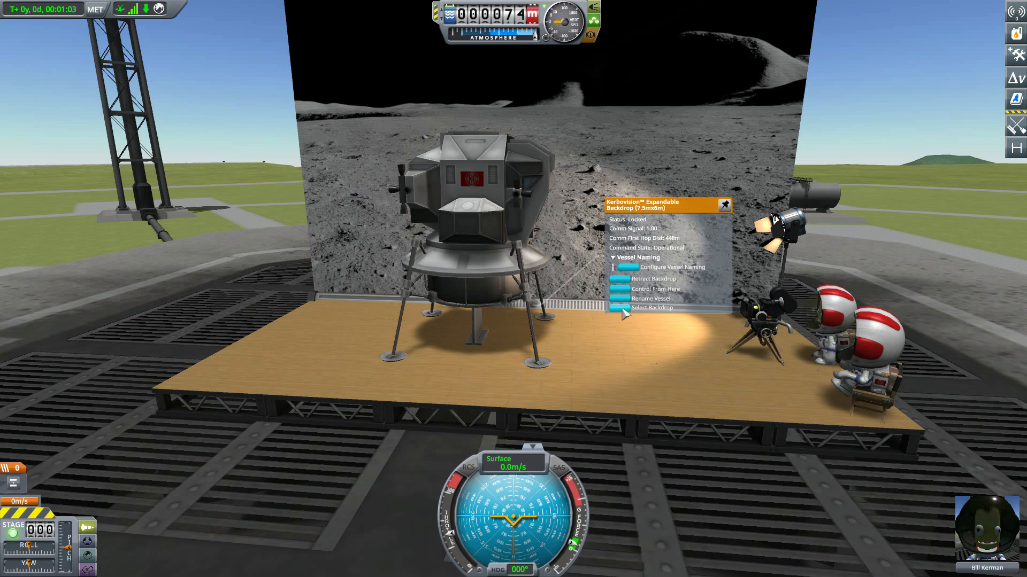
Change the launch-pad stage backdrop from Moon Surface to Greenscreen
click(650, 308)
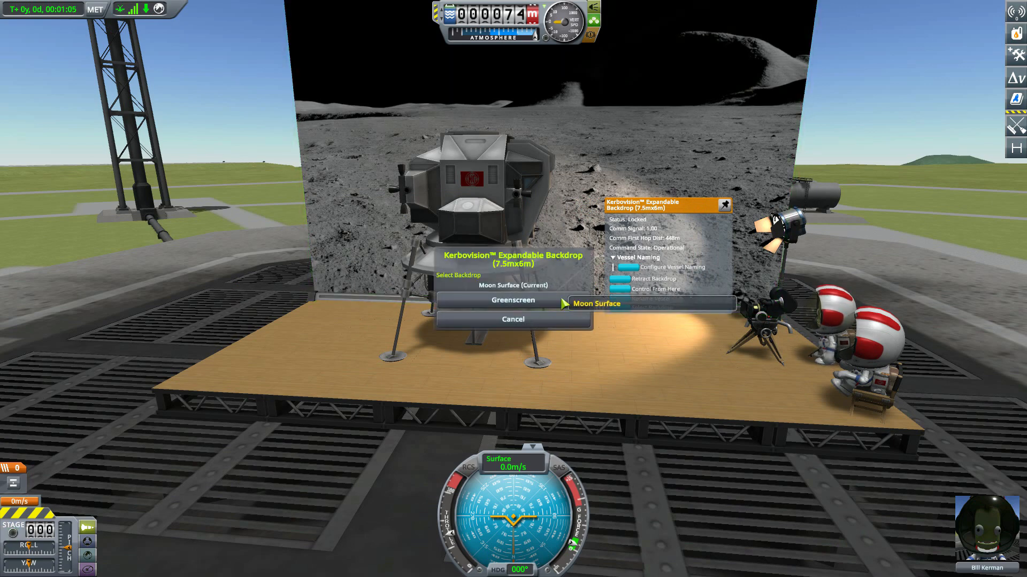
click(512, 299)
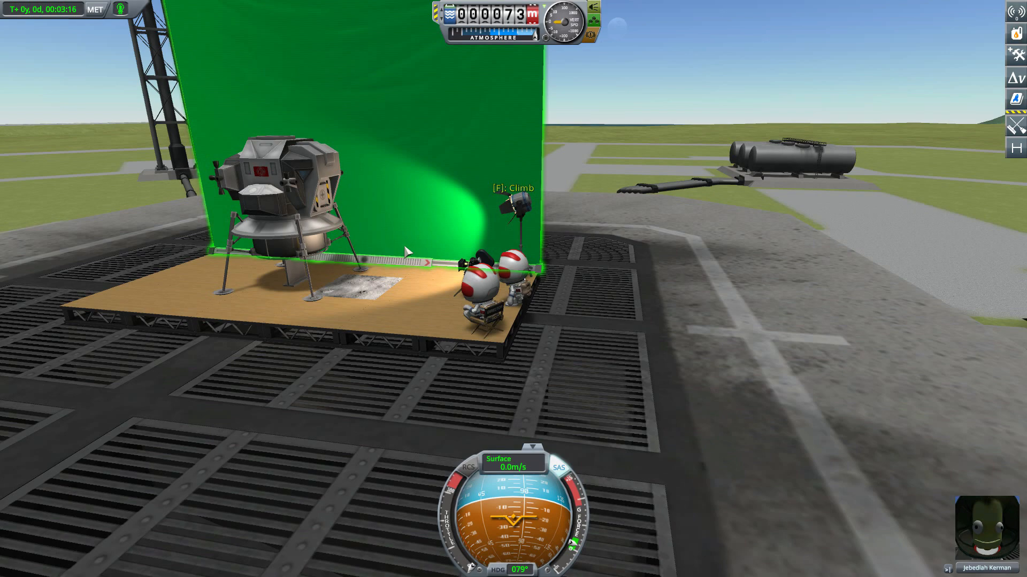
mouse_move(311, 100)
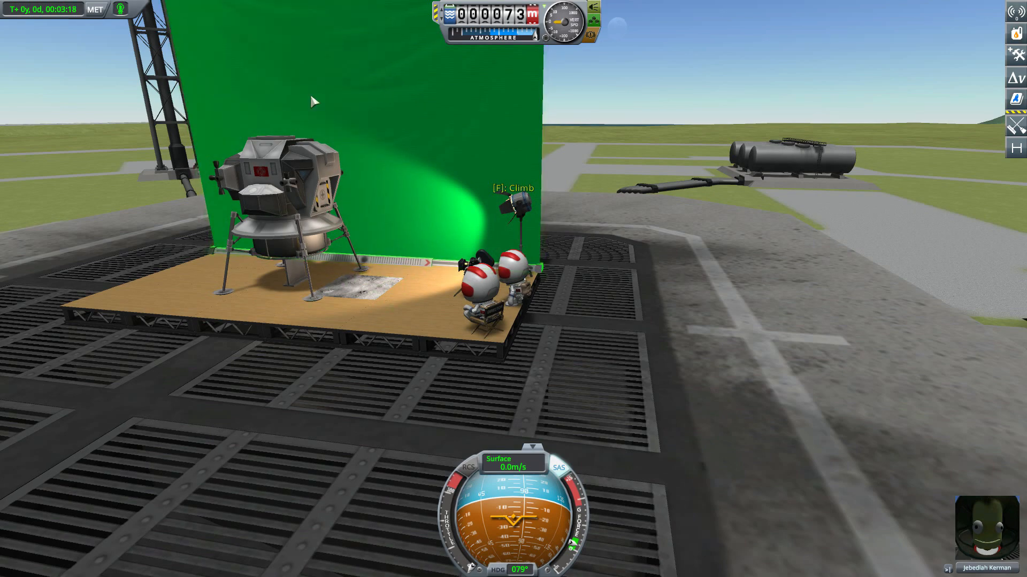